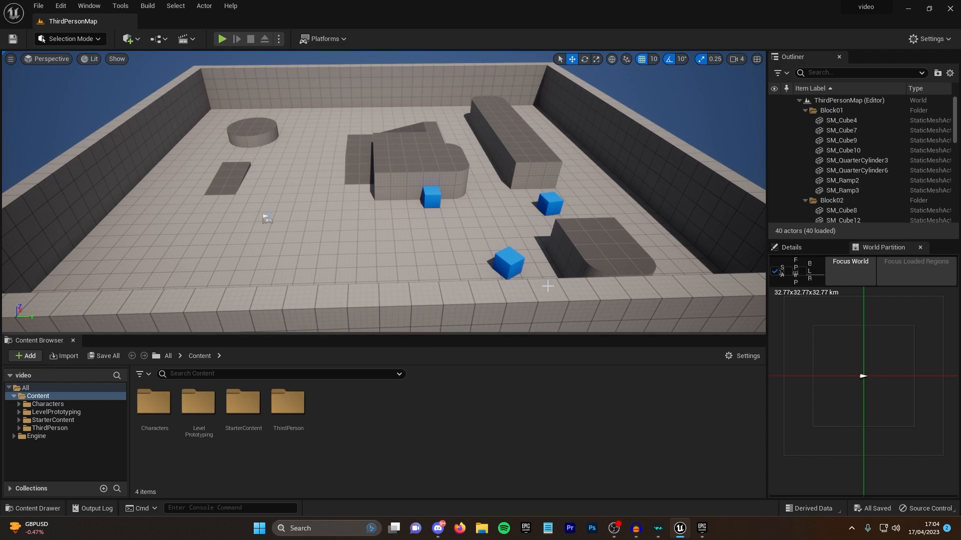
# - Bring up the Epic Games Launcher and switch to its Unreal Engine section
pyautogui.click(523, 528)
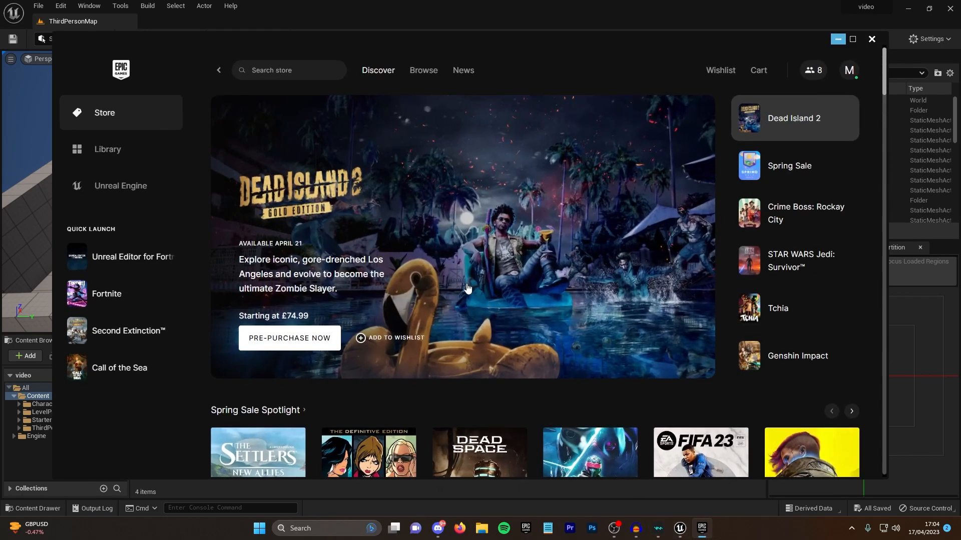
pyautogui.moveTo(373, 147)
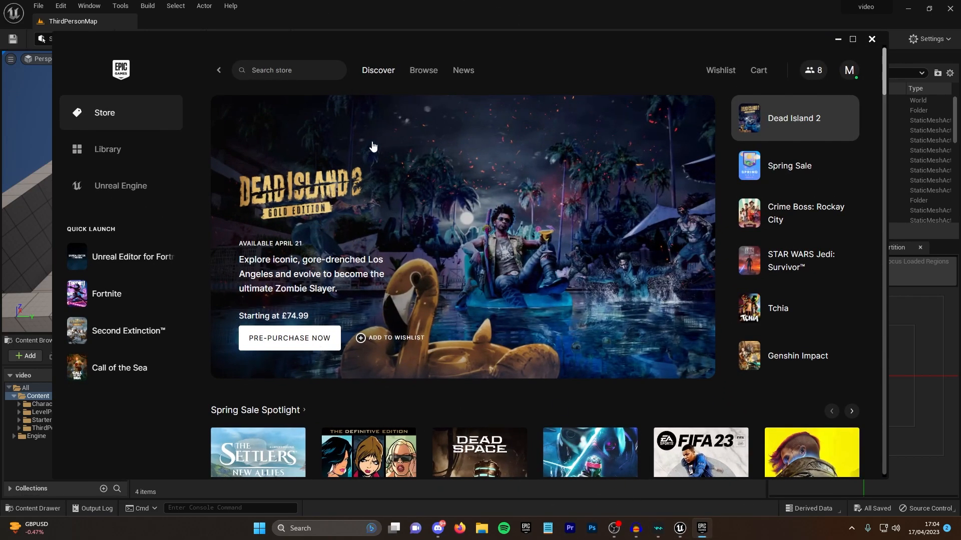
pyautogui.click(120, 186)
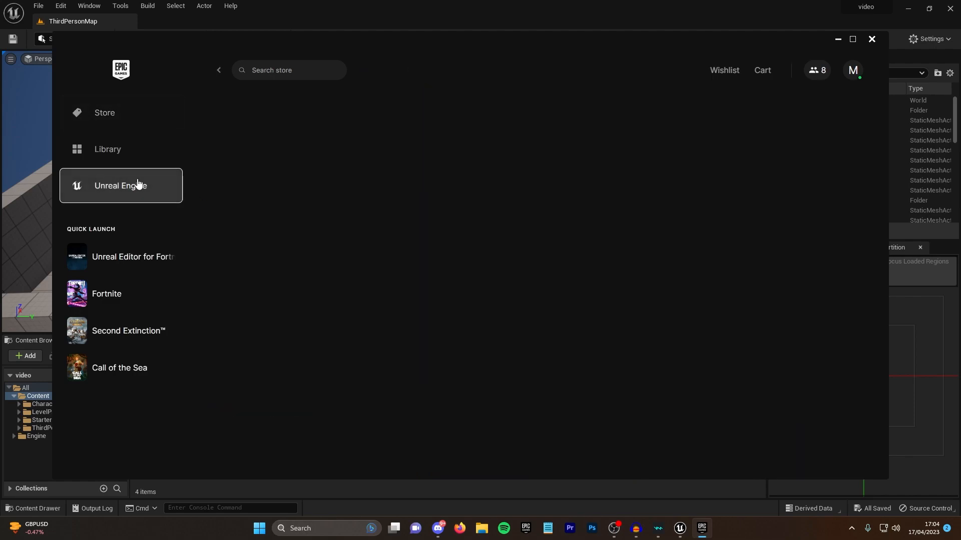
pyautogui.click(121, 186)
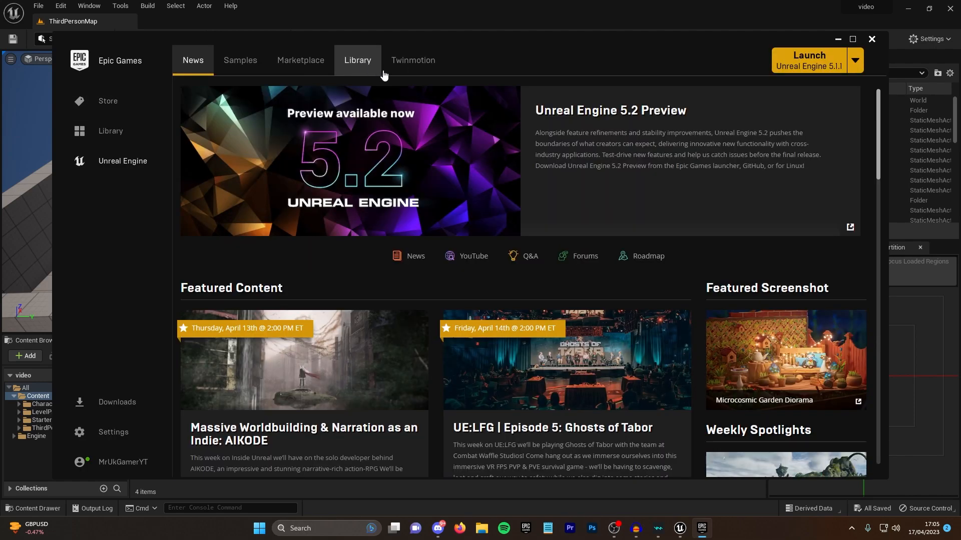
pyautogui.moveTo(807, 69)
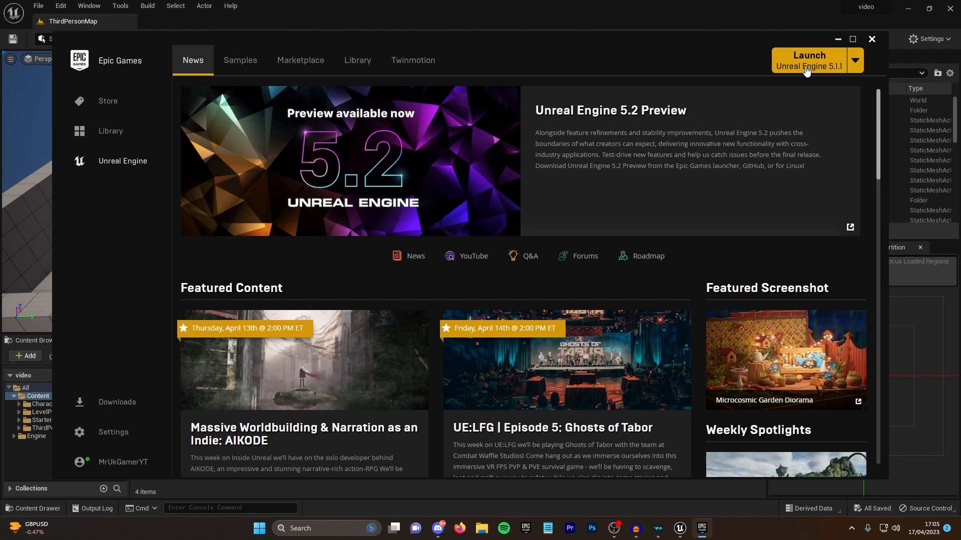
pyautogui.moveTo(634, 42)
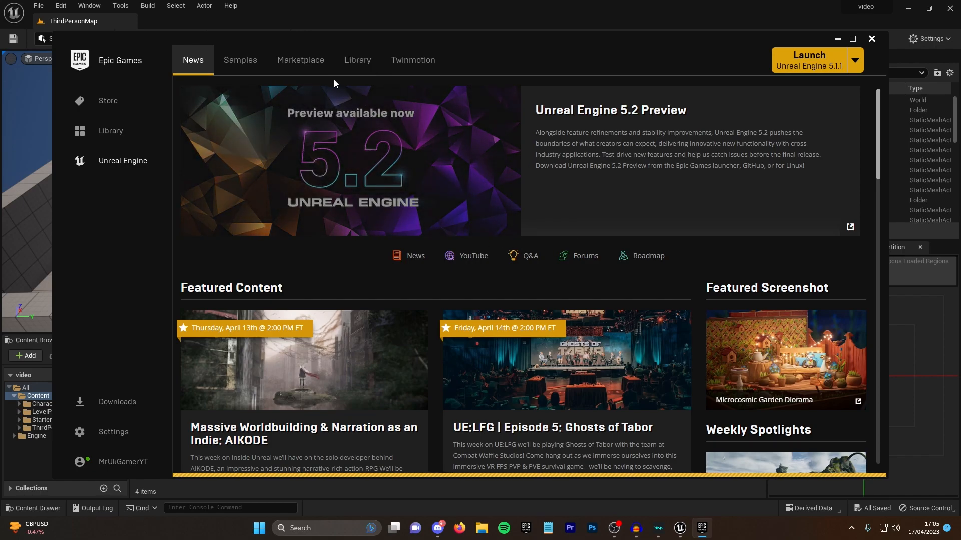
# - Show the Marketplace filtered to free assets such as Korean Traditional Props
pyautogui.click(300, 61)
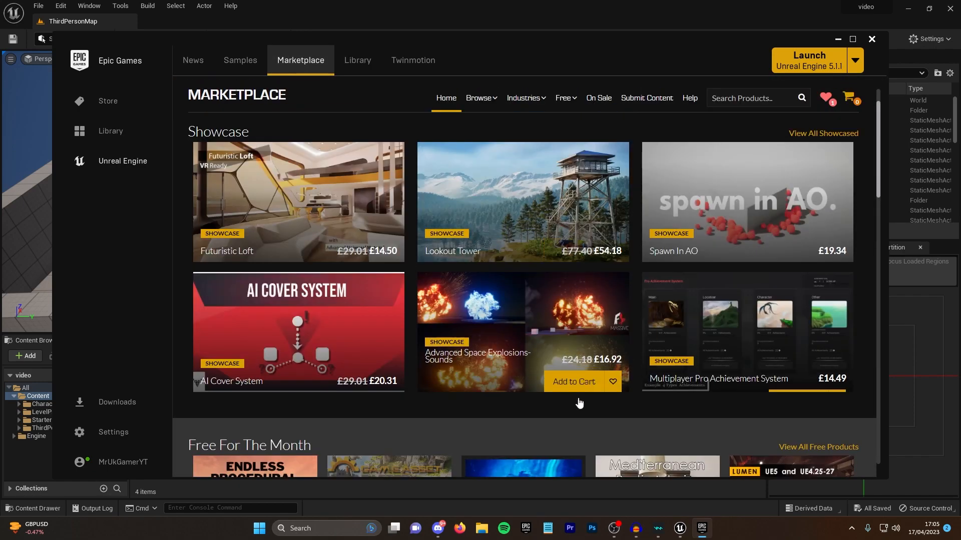
pyautogui.click(563, 149)
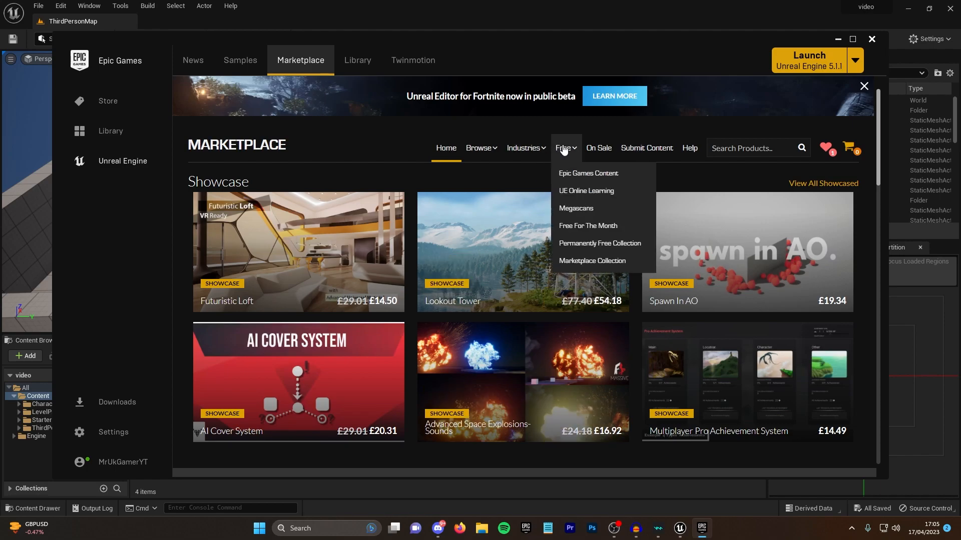
pyautogui.click(588, 225)
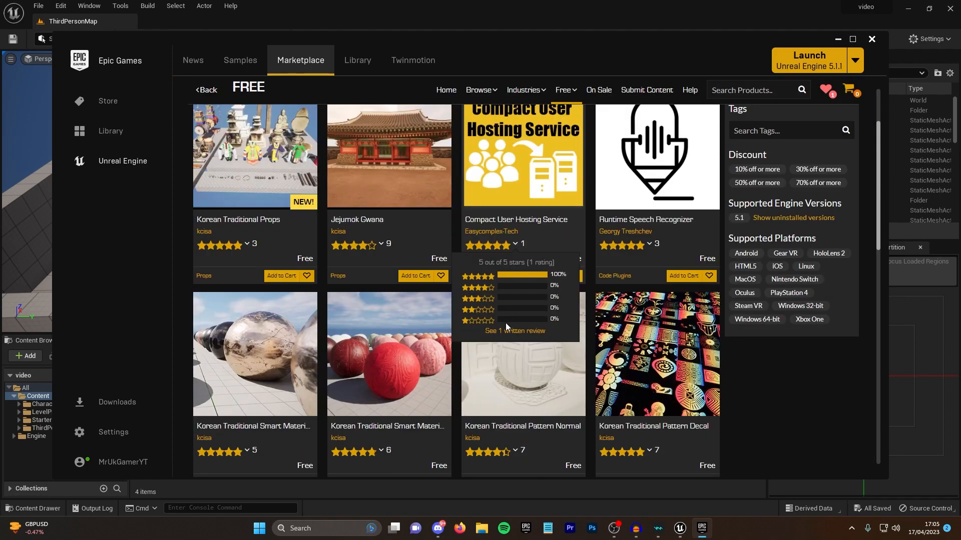
pyautogui.scroll(3)
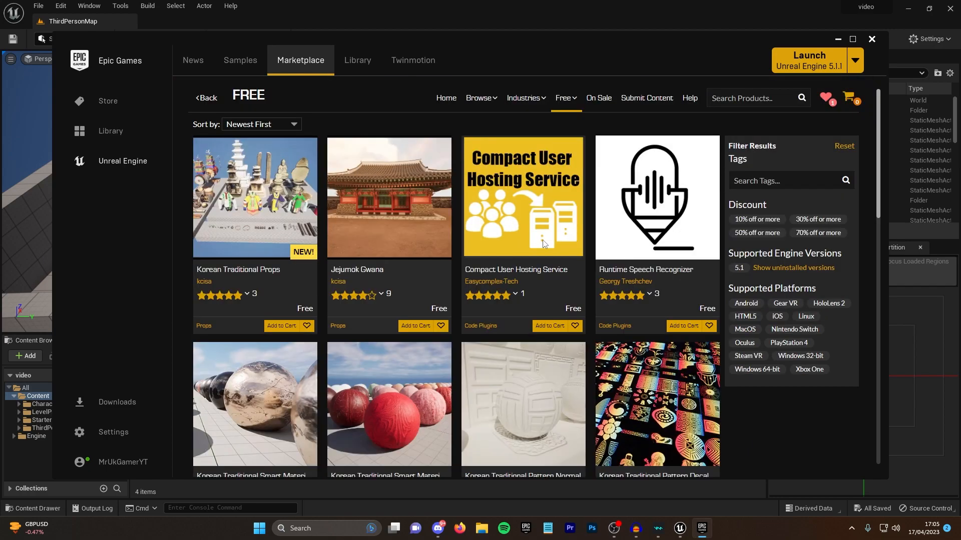
pyautogui.click(564, 98)
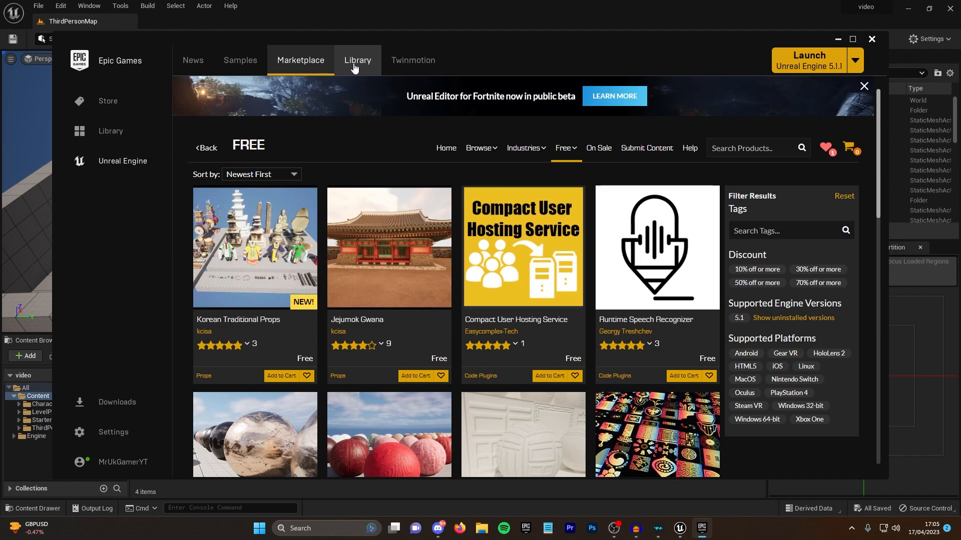
# - From the Library vault, search 'styl' and add Stylized Desert to the video project
pyautogui.click(358, 60)
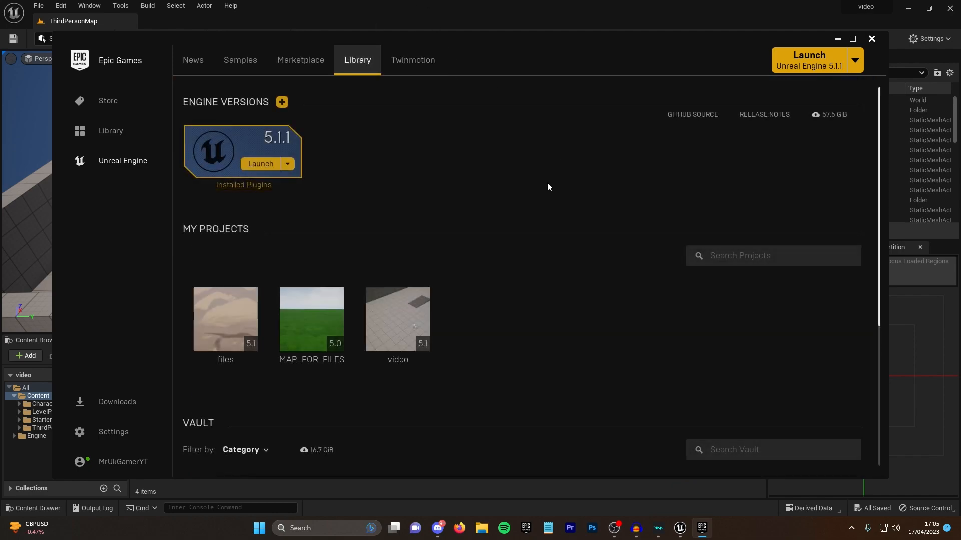
pyautogui.scroll(-3)
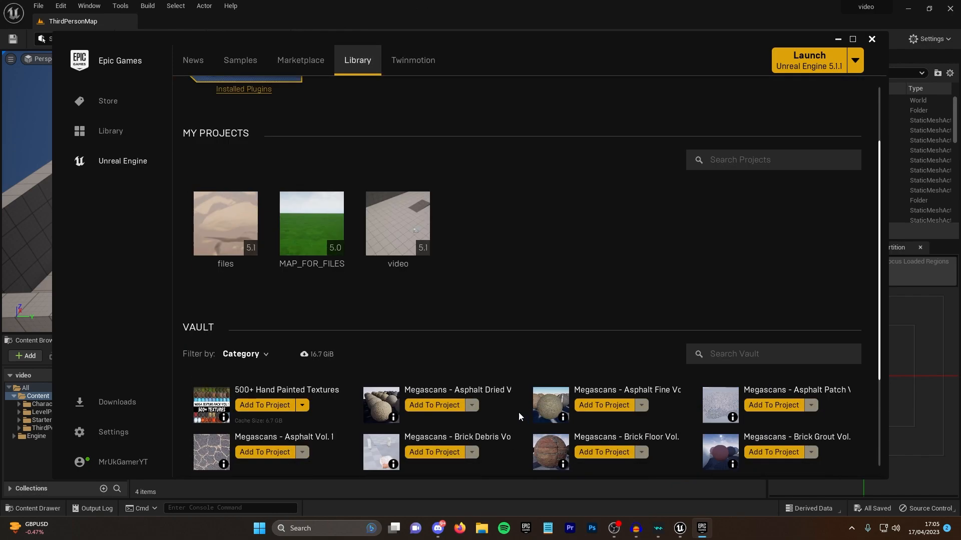
pyautogui.scroll(-3)
pyautogui.write('s')
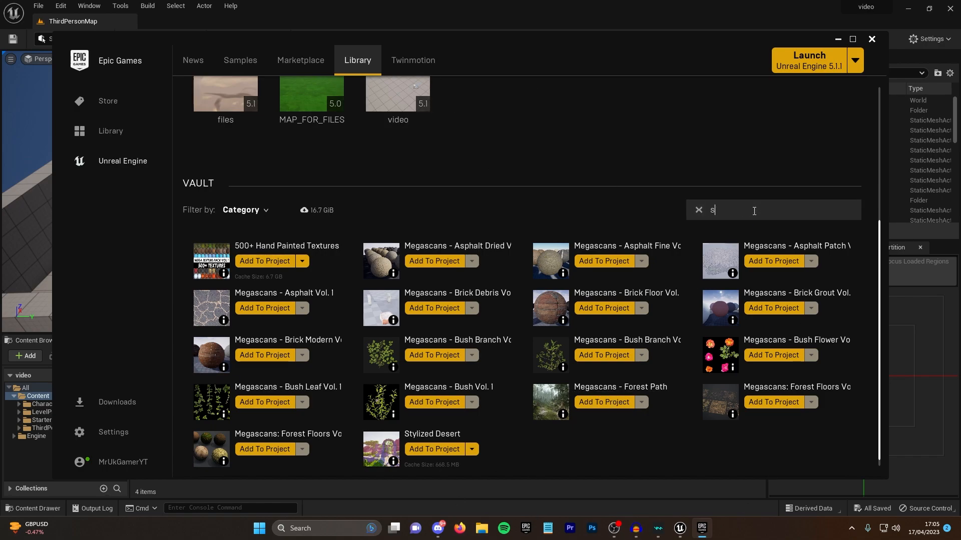
pyautogui.write('tyl')
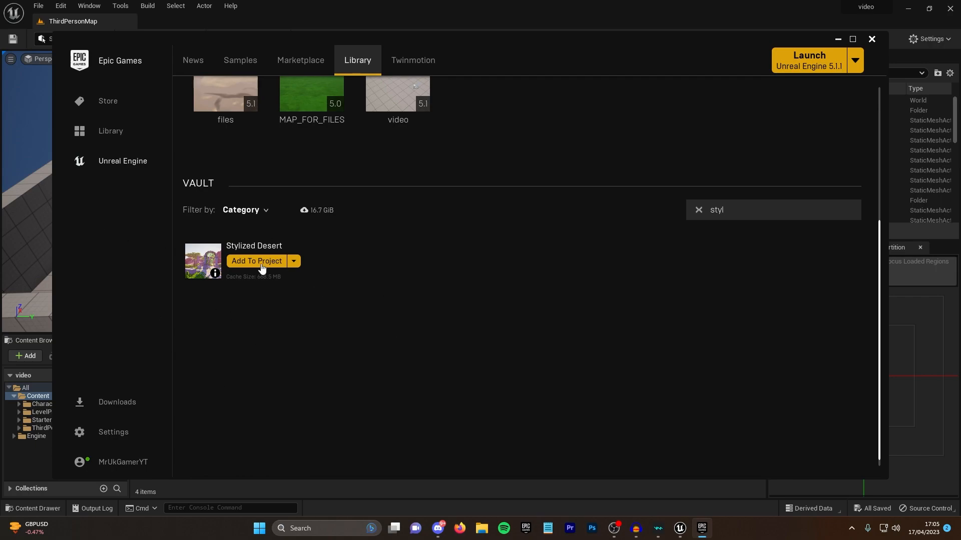
pyautogui.click(257, 261)
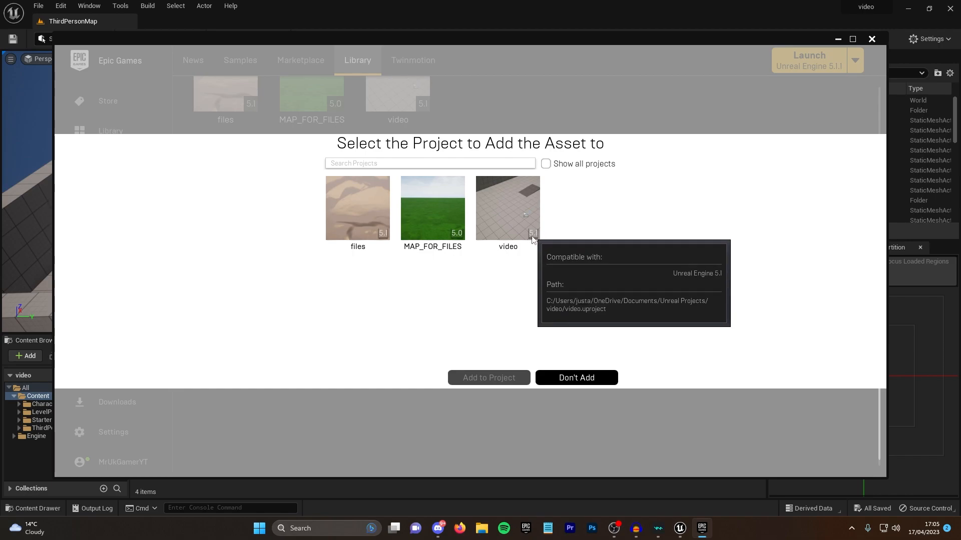
pyautogui.click(488, 377)
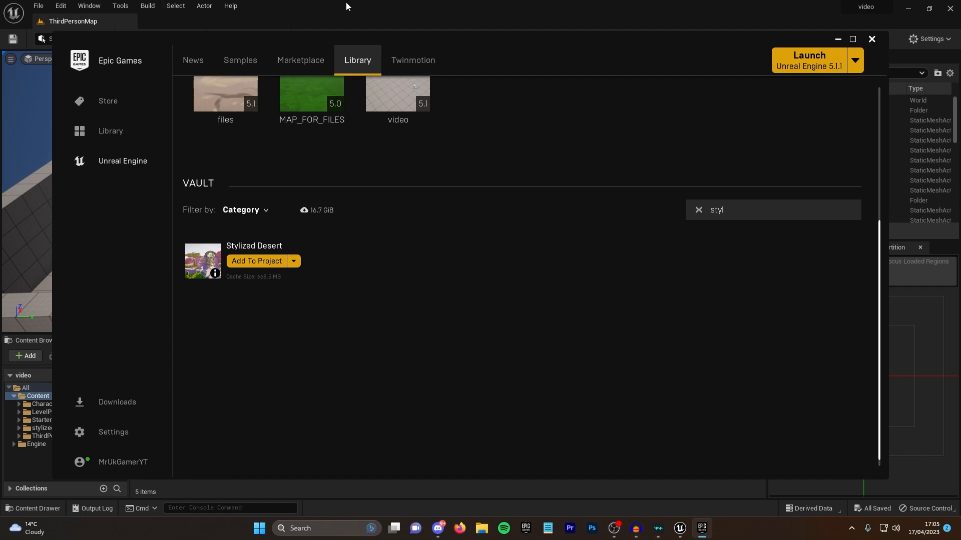
# - Back in the level editor, start migrating the stylized_desert content folder
pyautogui.click(872, 39)
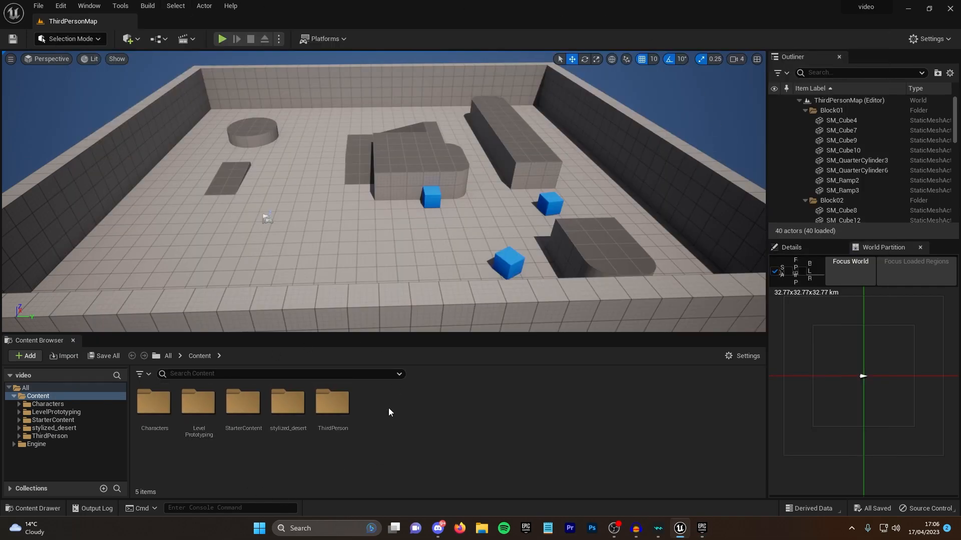
pyautogui.click(287, 404)
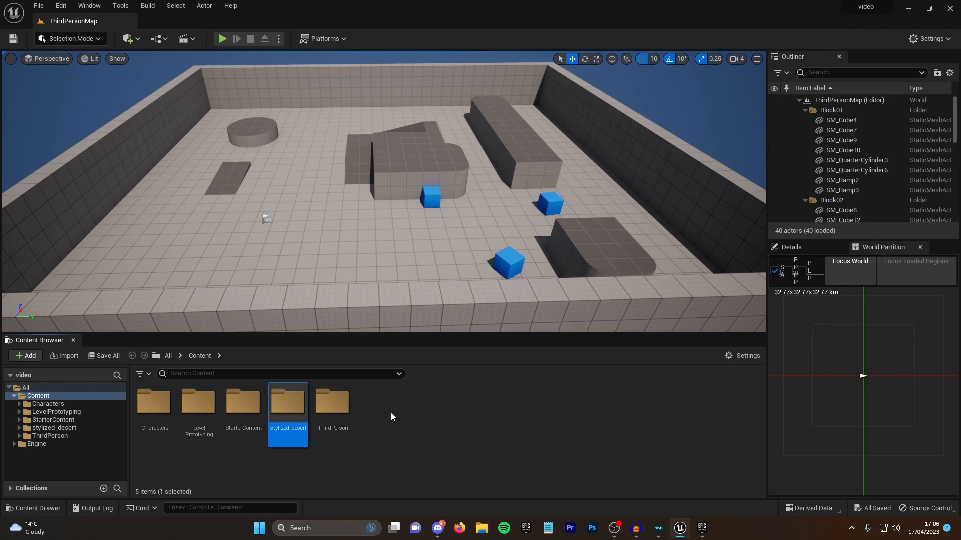
pyautogui.rightClick(287, 404)
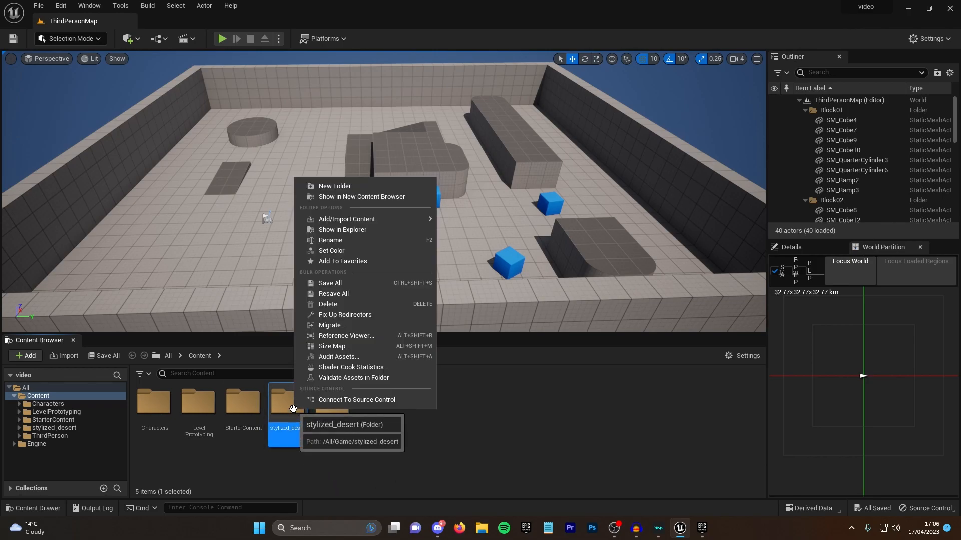
pyautogui.click(331, 325)
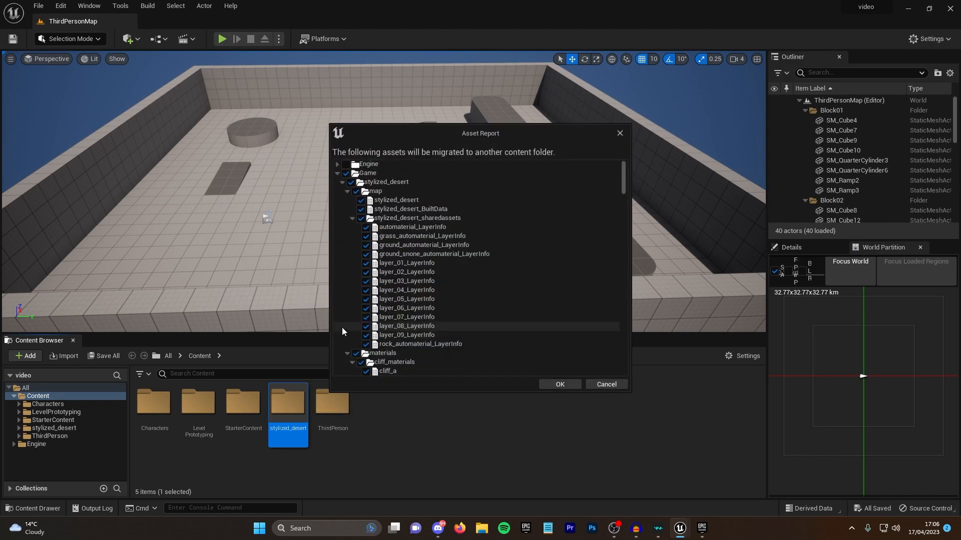
# - Collapse the map, materials, mesh and textures groups in the migration asset report
pyautogui.click(348, 190)
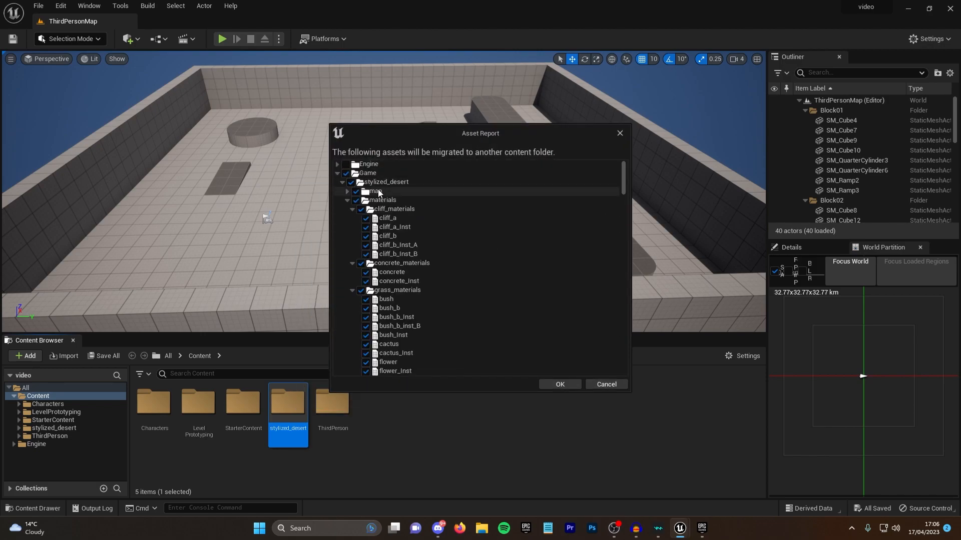
pyautogui.click(352, 209)
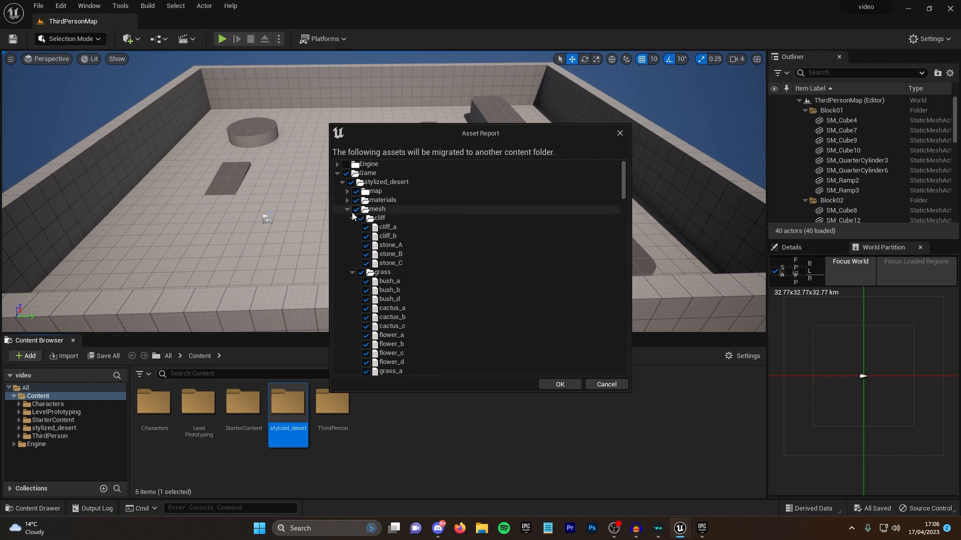
pyautogui.click(347, 218)
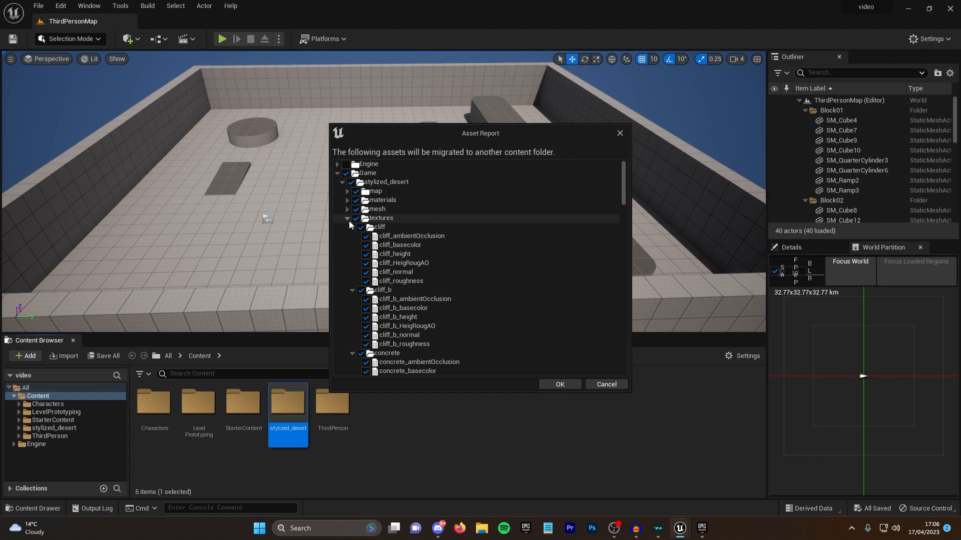
pyautogui.click(348, 218)
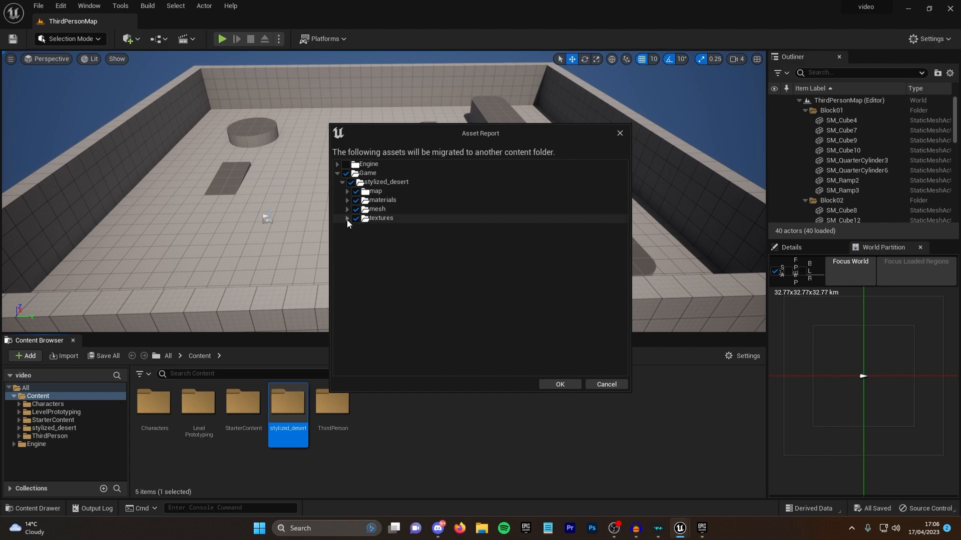
pyautogui.moveTo(350, 231)
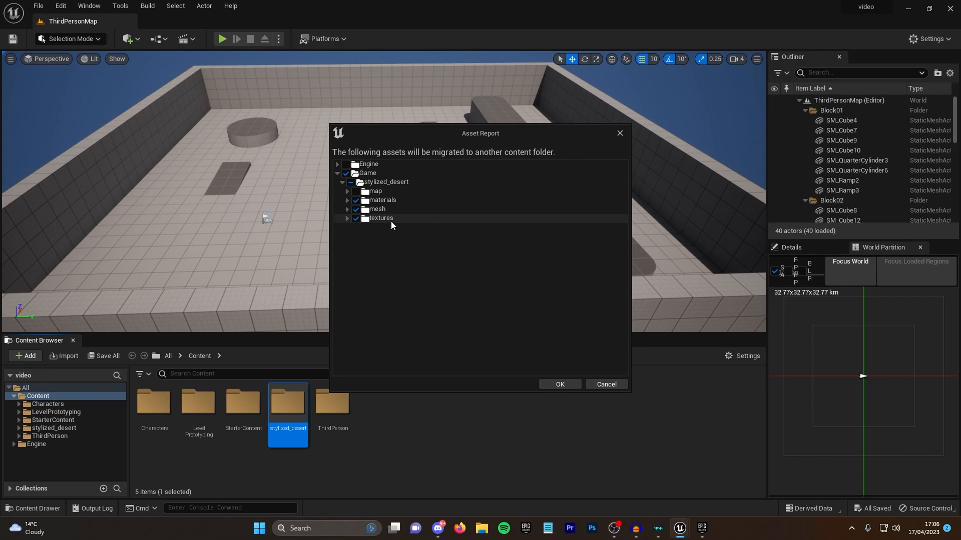
pyautogui.moveTo(406, 226)
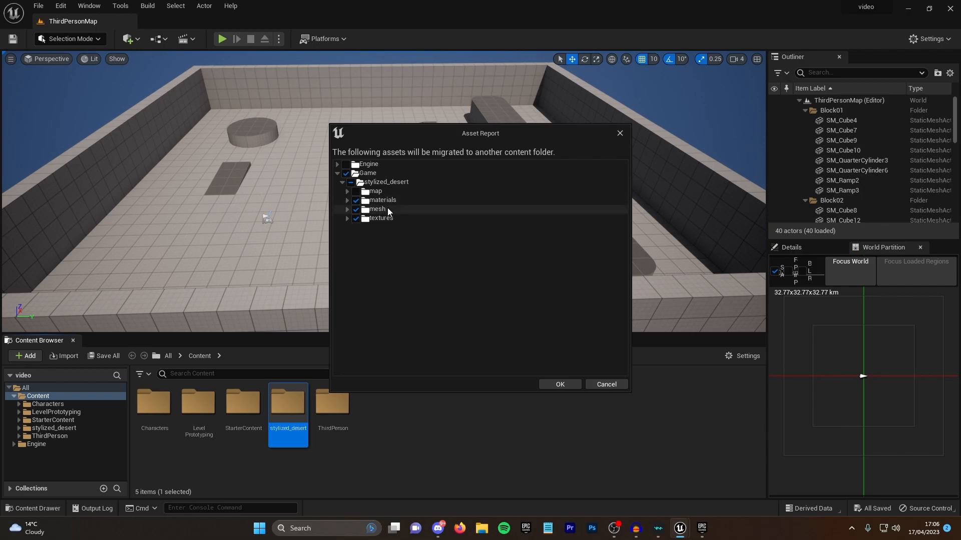
# - Confirm the asset list and browse from Documents into Fortnite Projects
pyautogui.click(559, 384)
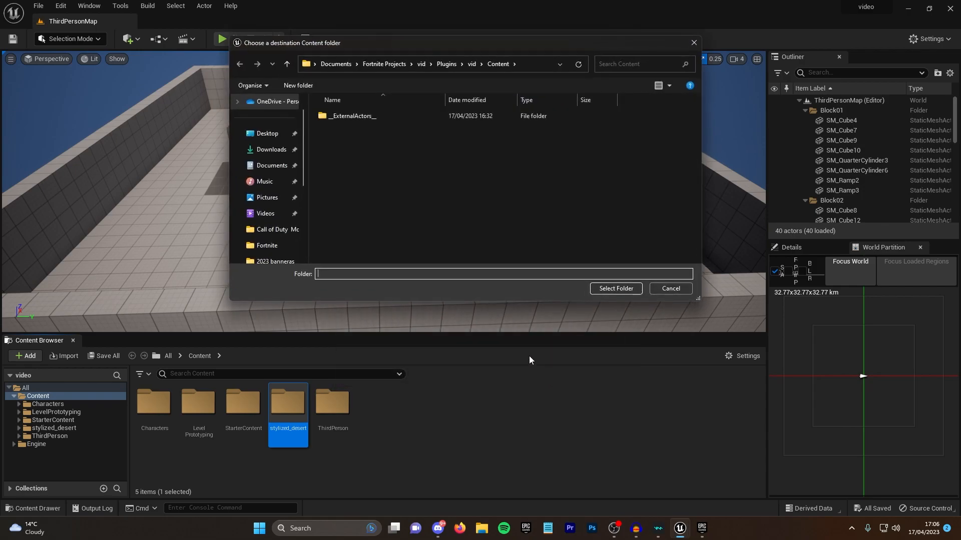
pyautogui.click(336, 64)
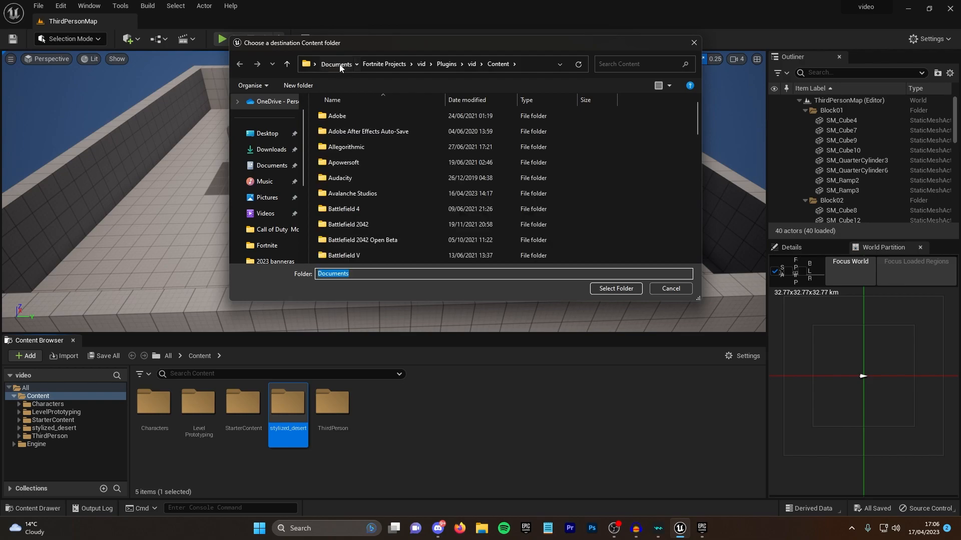
pyautogui.click(336, 64)
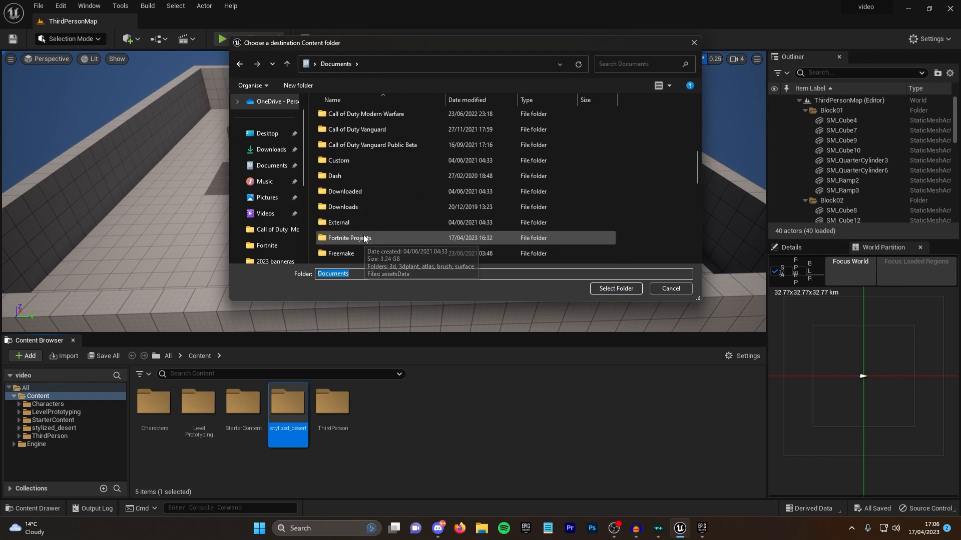
pyautogui.click(348, 239)
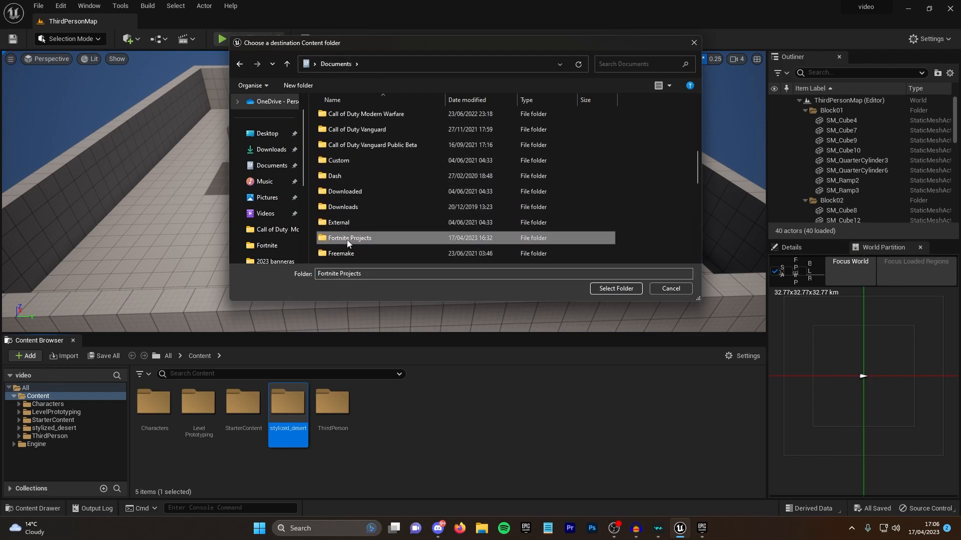
pyautogui.doubleClick(349, 239)
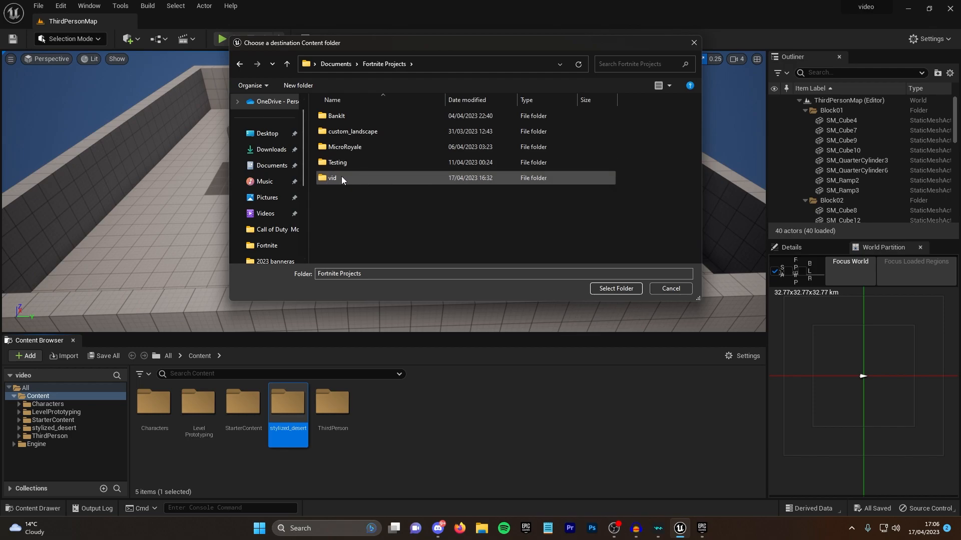
# - Choose vid > Plugins > vid > Content as the migration destination folder
pyautogui.doubleClick(331, 178)
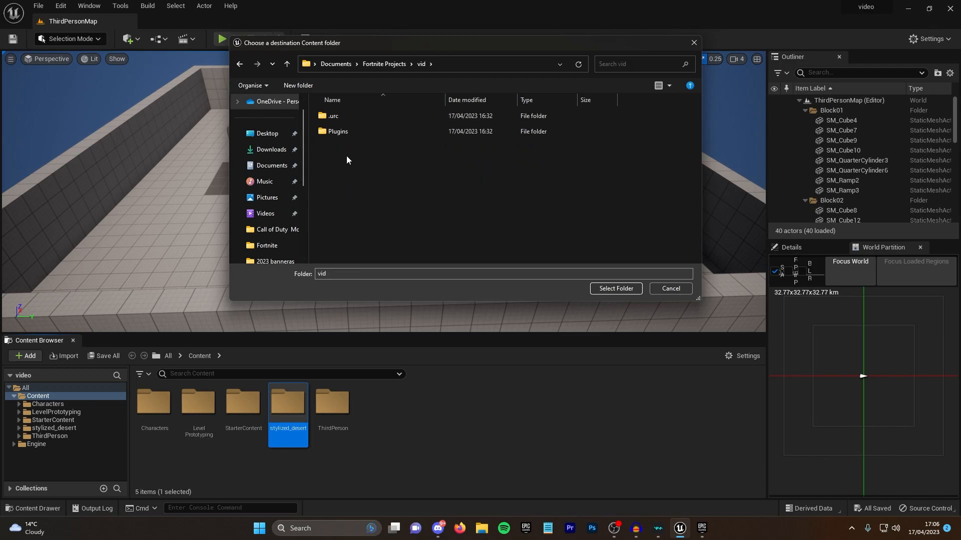
pyautogui.doubleClick(337, 131)
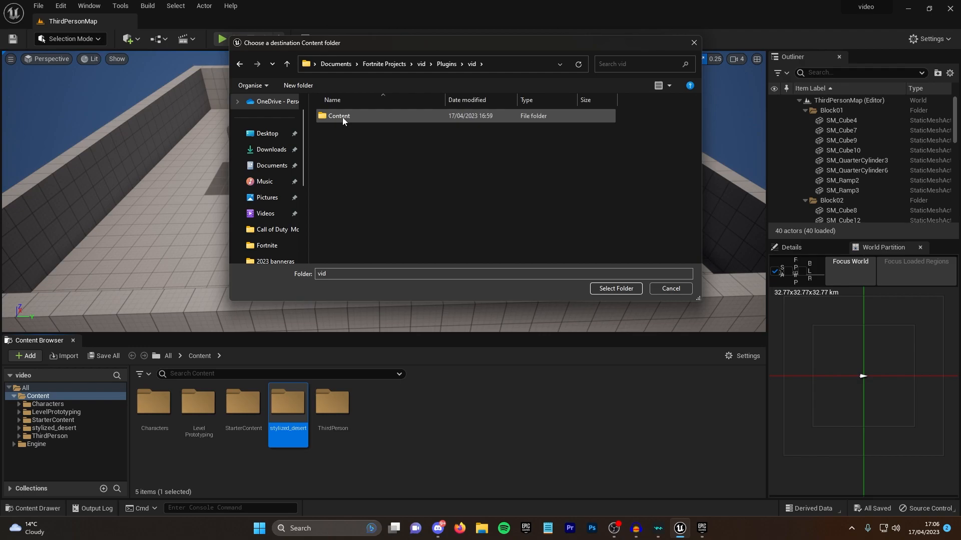
pyautogui.click(340, 116)
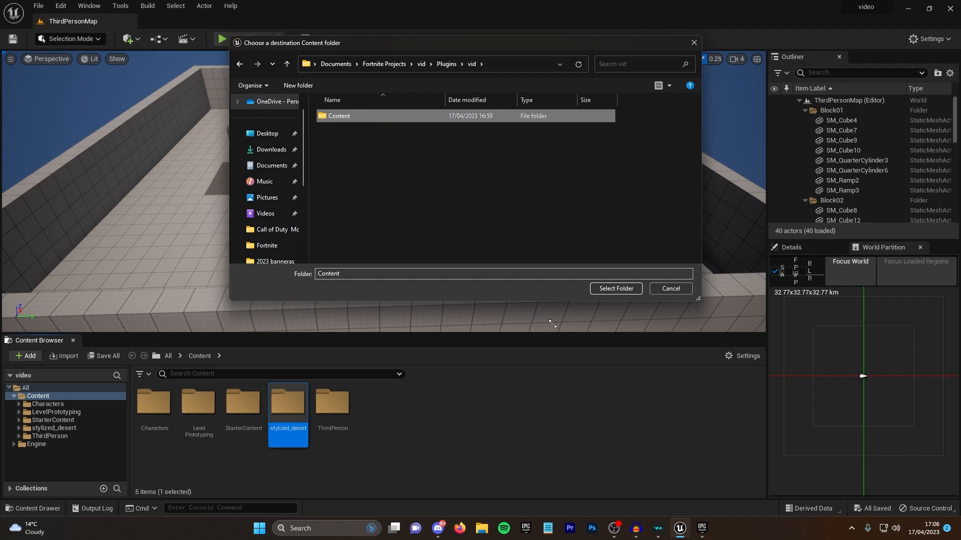
pyautogui.click(614, 289)
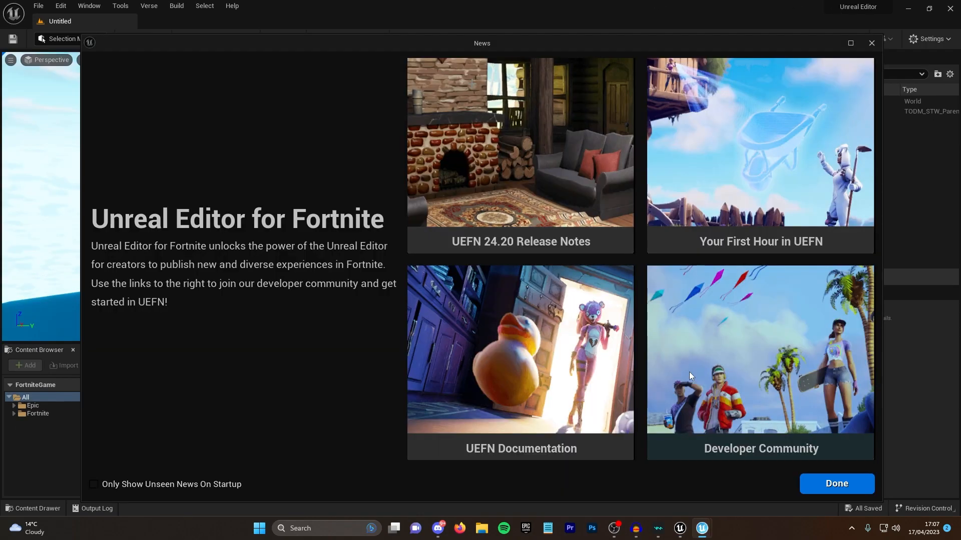
pyautogui.moveTo(835, 483)
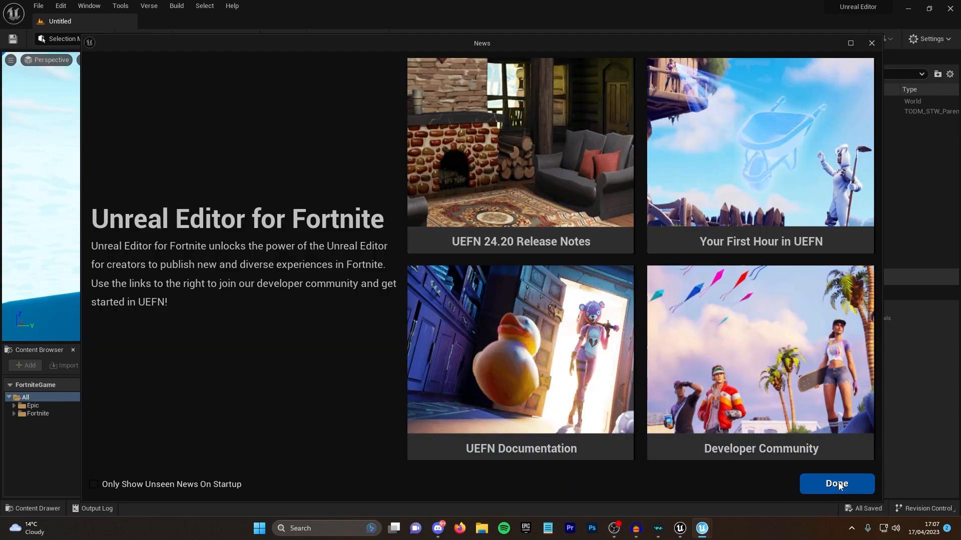
# - Dismiss the UEFN news screen and open the vid project
pyautogui.click(836, 483)
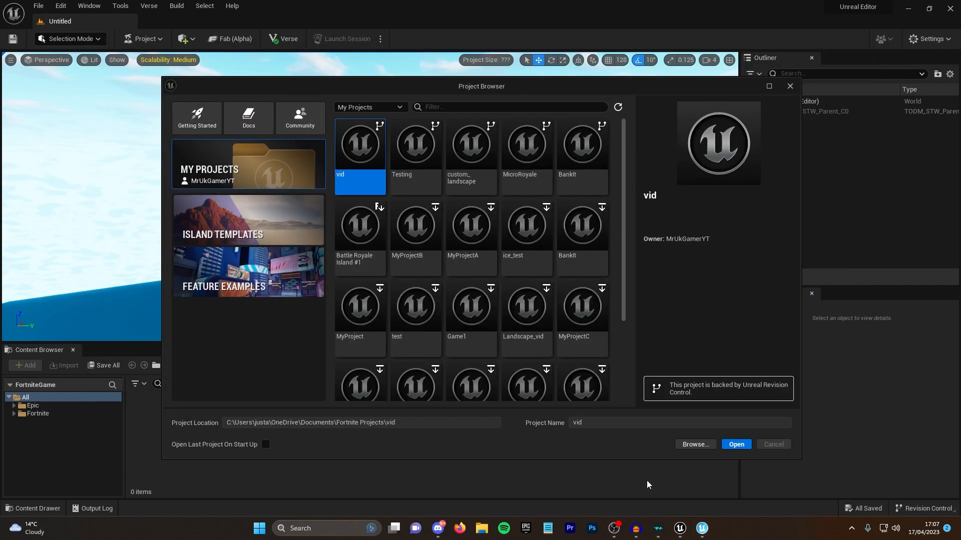
pyautogui.click(735, 444)
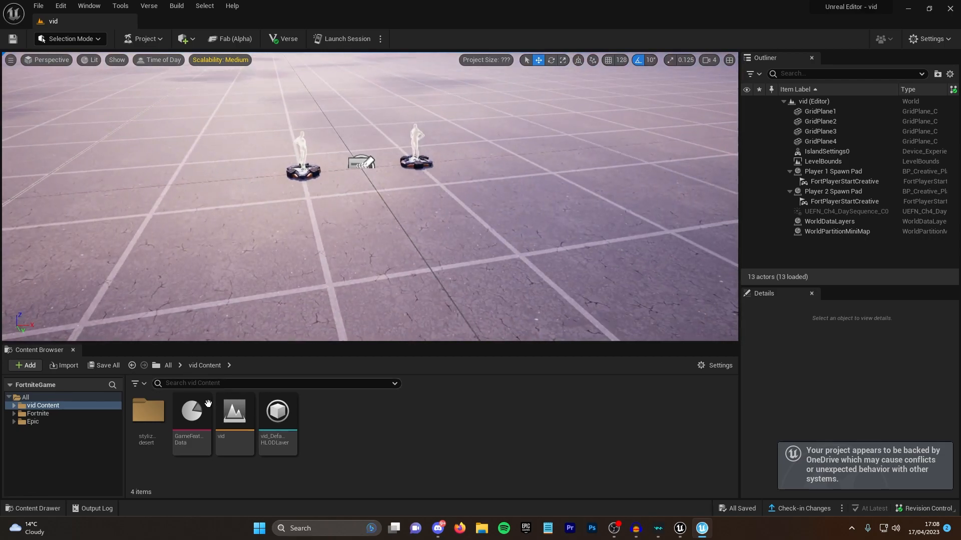
# - Browse stylized_desert > mesh > tree and place a tree mesh near the spawn pads
pyautogui.click(147, 411)
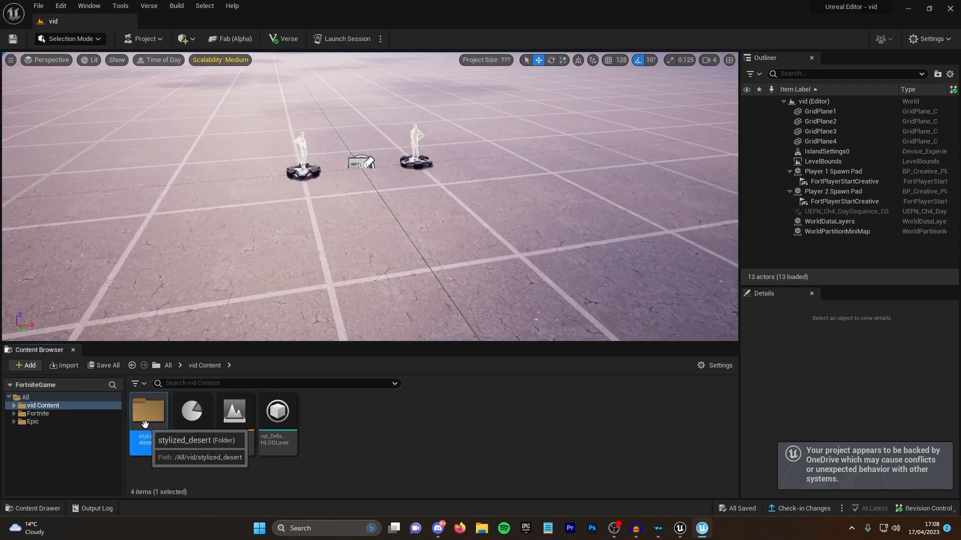
pyautogui.doubleClick(147, 411)
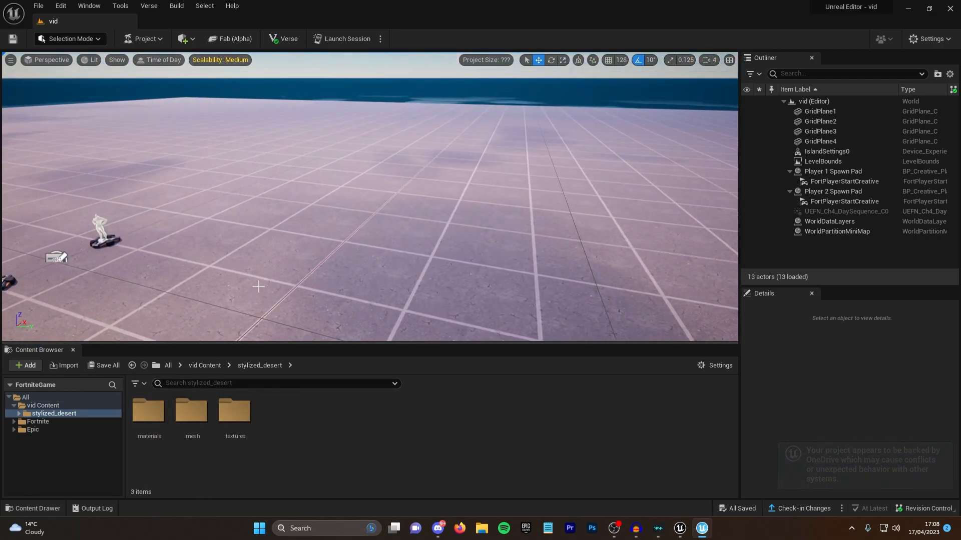
pyautogui.doubleClick(192, 409)
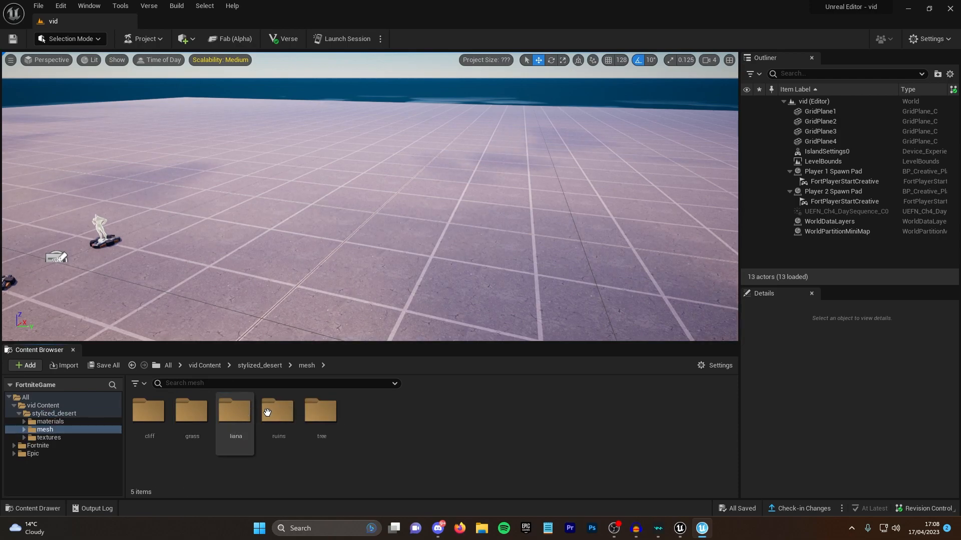
pyautogui.doubleClick(321, 411)
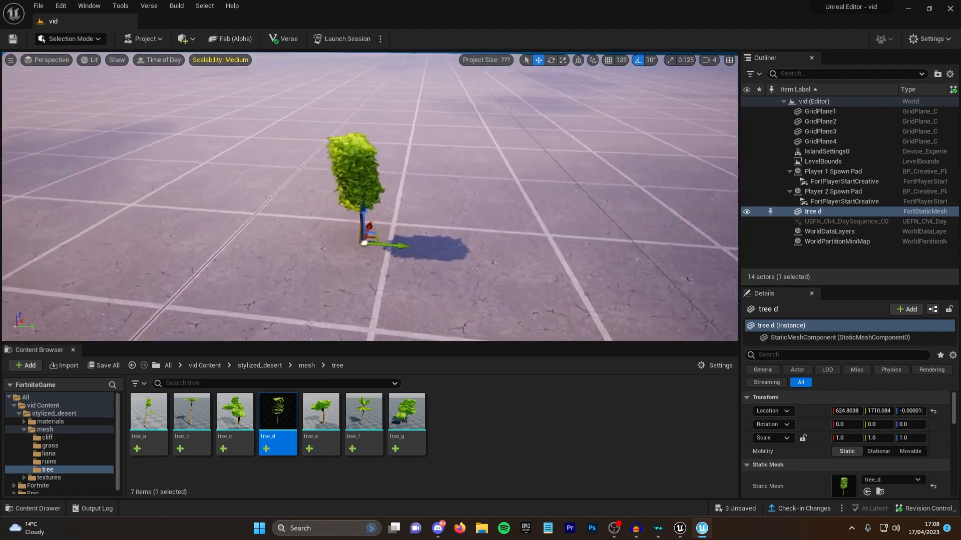
pyautogui.click(821, 142)
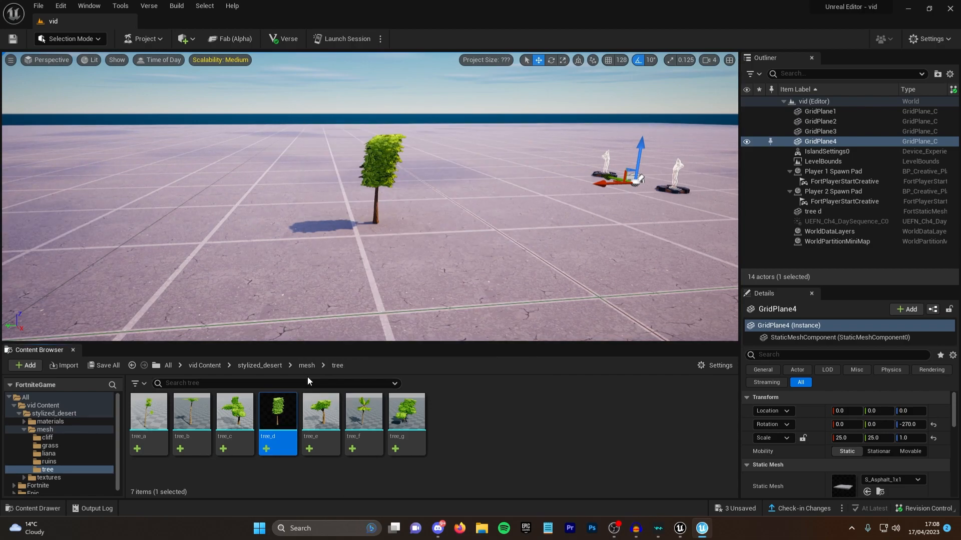
# - Browse to the desert pack's tile_materials folder in the Content Browser
pyautogui.click(306, 366)
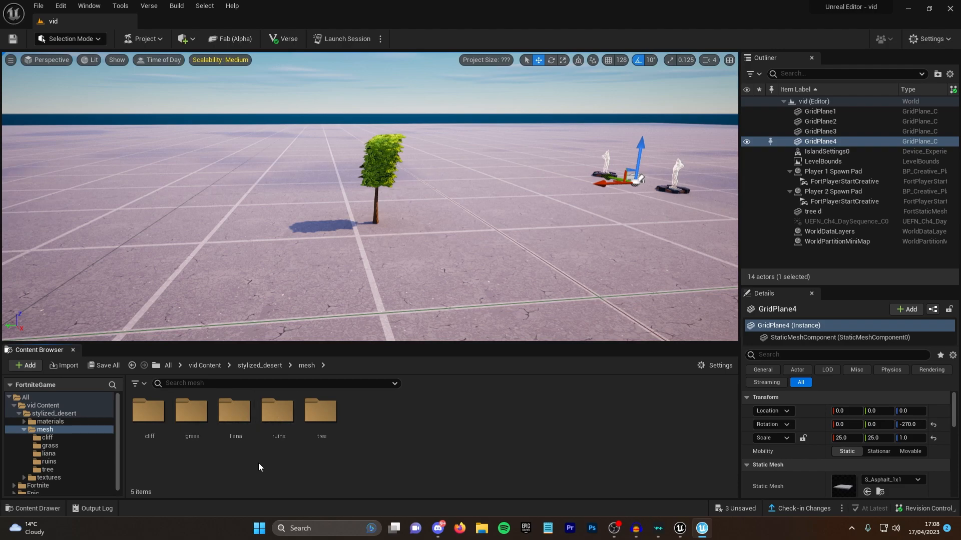
pyautogui.click(50, 421)
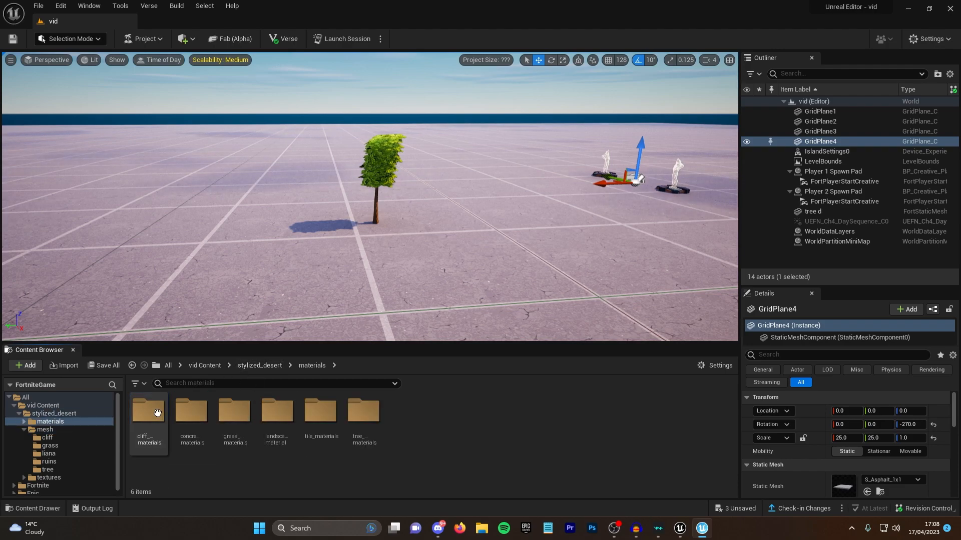
pyautogui.click(234, 411)
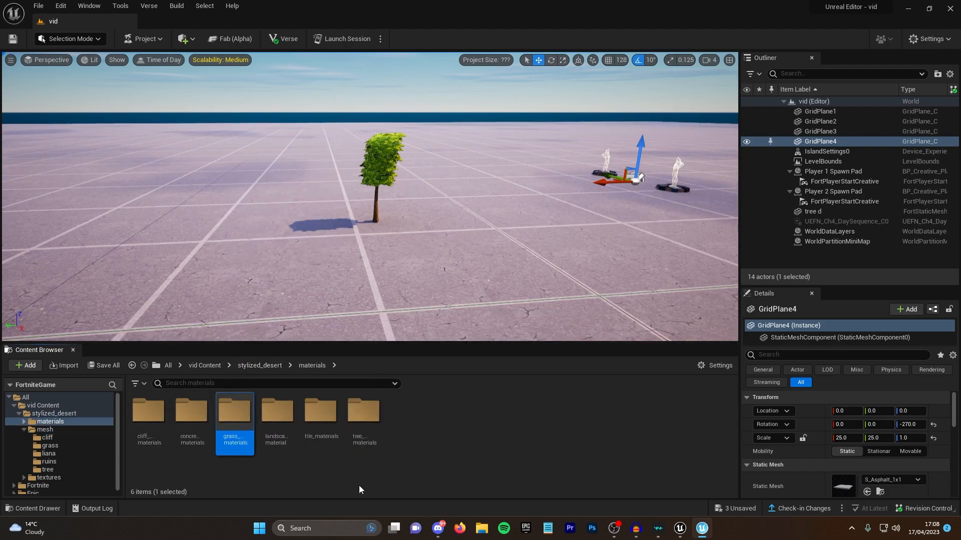
pyautogui.doubleClick(320, 410)
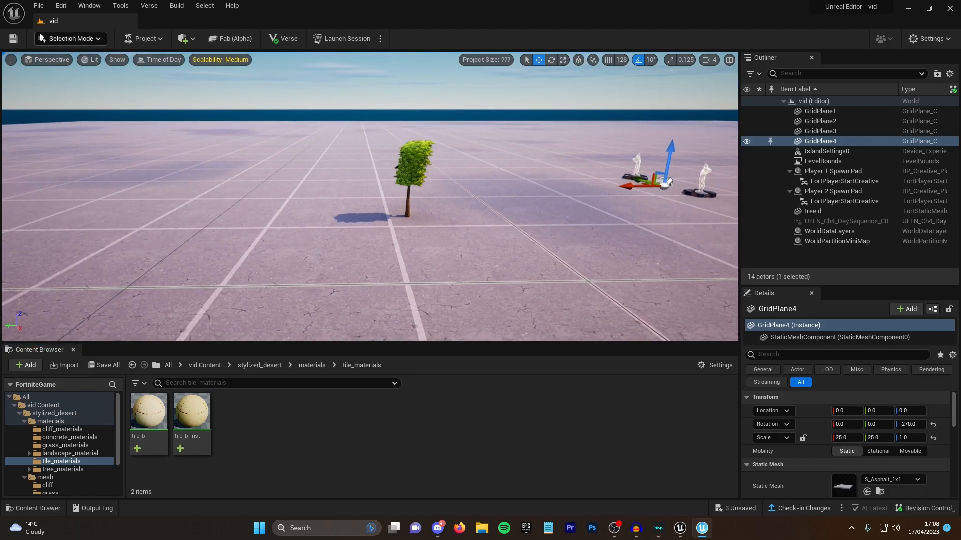
# - In Modeling Mode, create a box in the level to carry the tile material
pyautogui.click(67, 39)
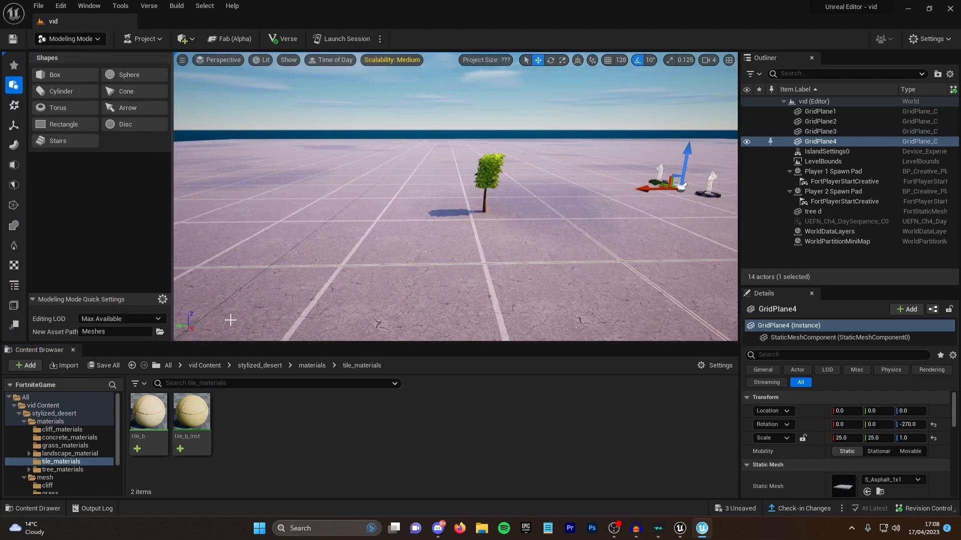
pyautogui.click(54, 74)
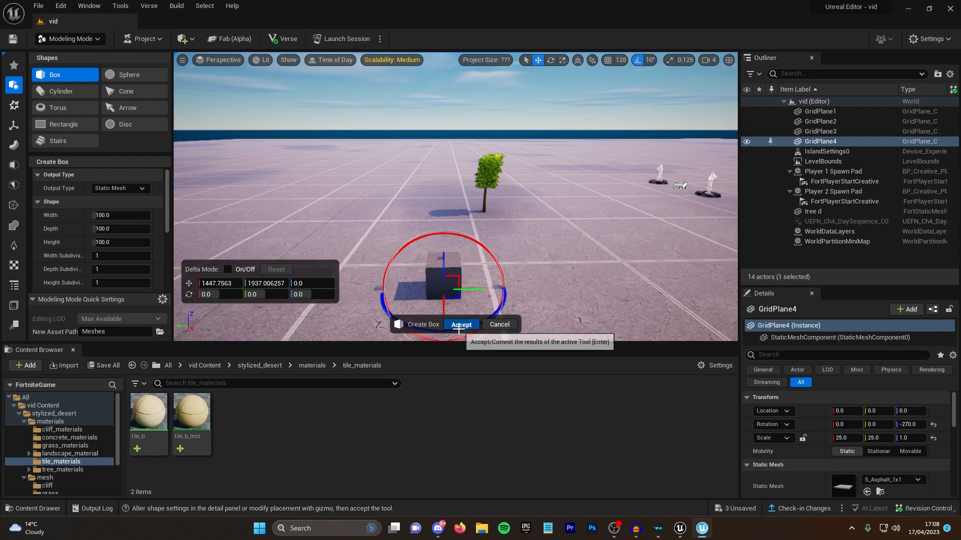
pyautogui.click(460, 324)
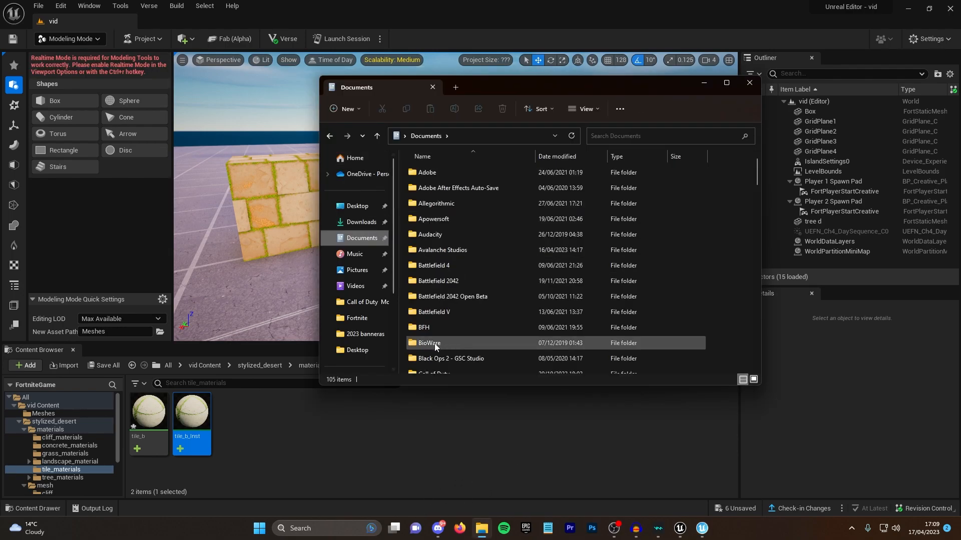
# - Browse Fortnite Projects > vid > Plugins > vid > Content and select the migrated stylized_desert folder
pyautogui.scroll(-3)
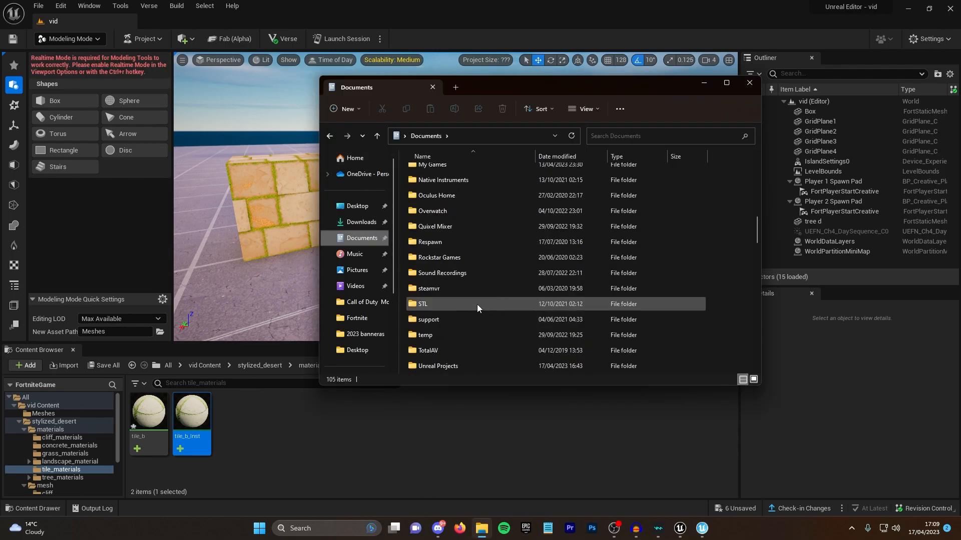
pyautogui.scroll(3)
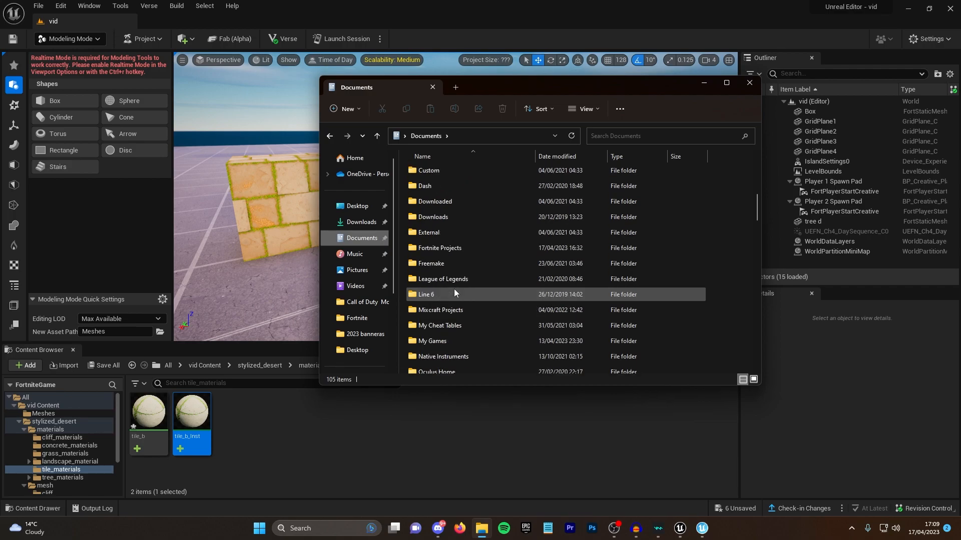
pyautogui.doubleClick(438, 247)
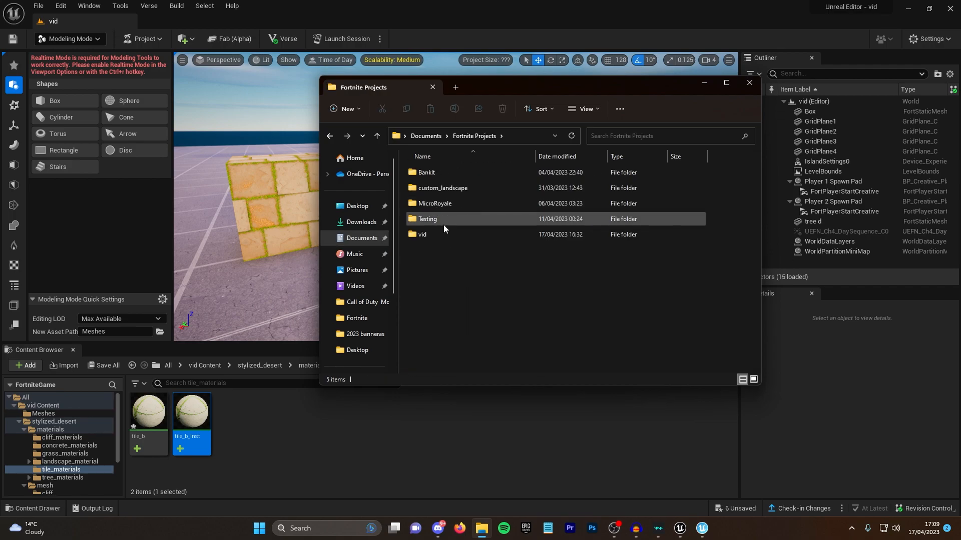
pyautogui.doubleClick(422, 234)
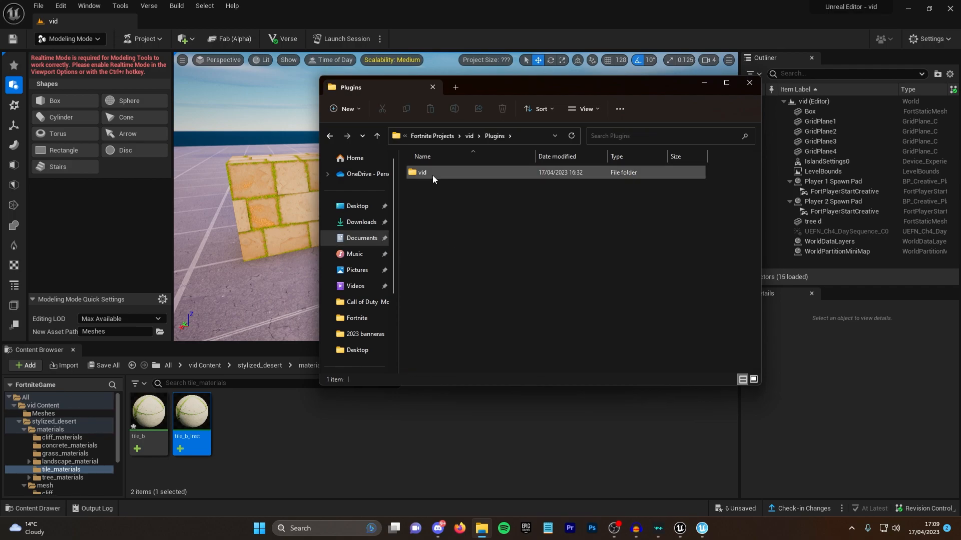
pyautogui.doubleClick(422, 173)
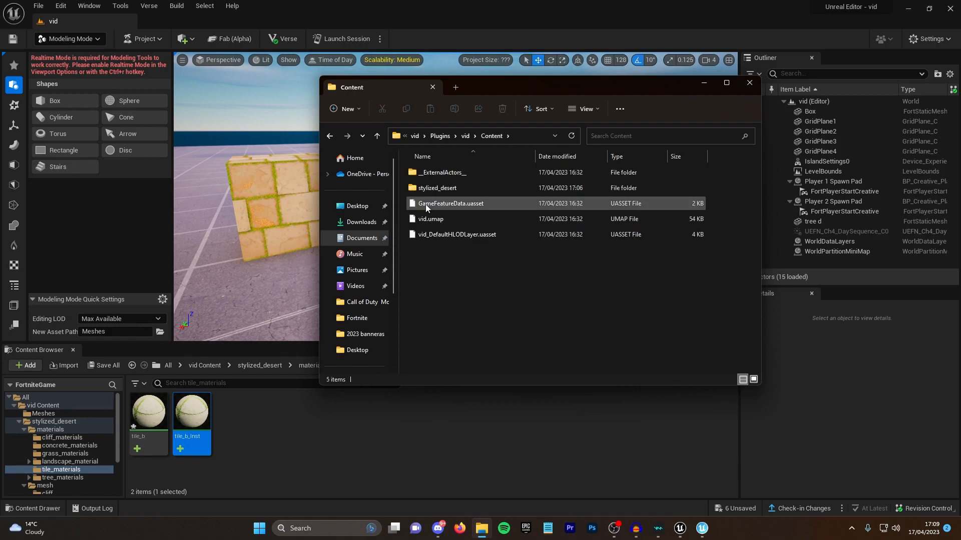
pyautogui.click(438, 187)
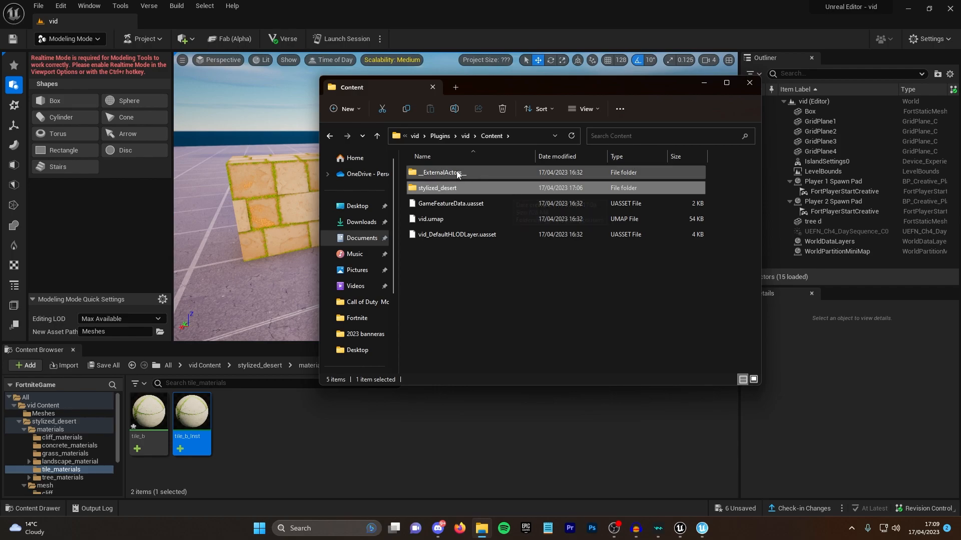
# - Browse Unreal Projects > video > Content and select the source stylized_desert folder
pyautogui.click(362, 238)
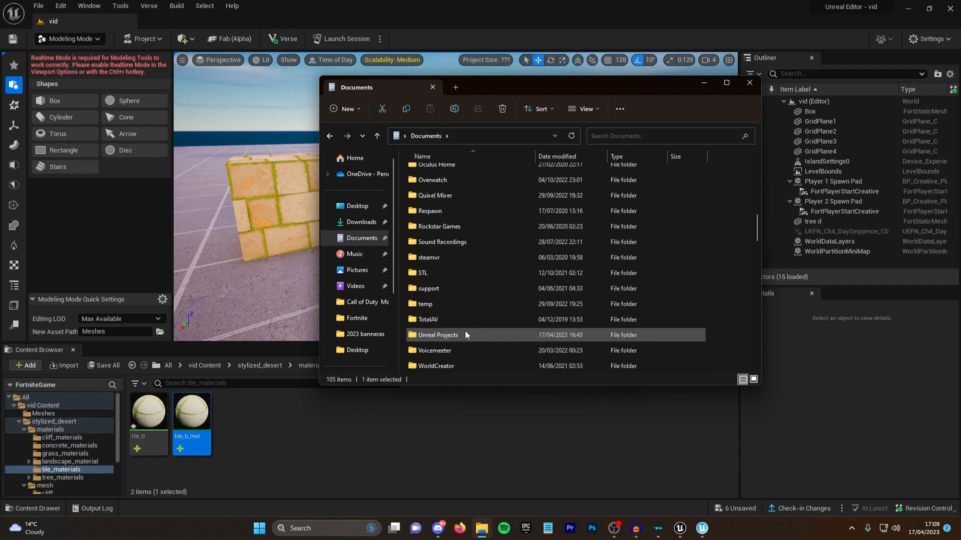
pyautogui.doubleClick(437, 334)
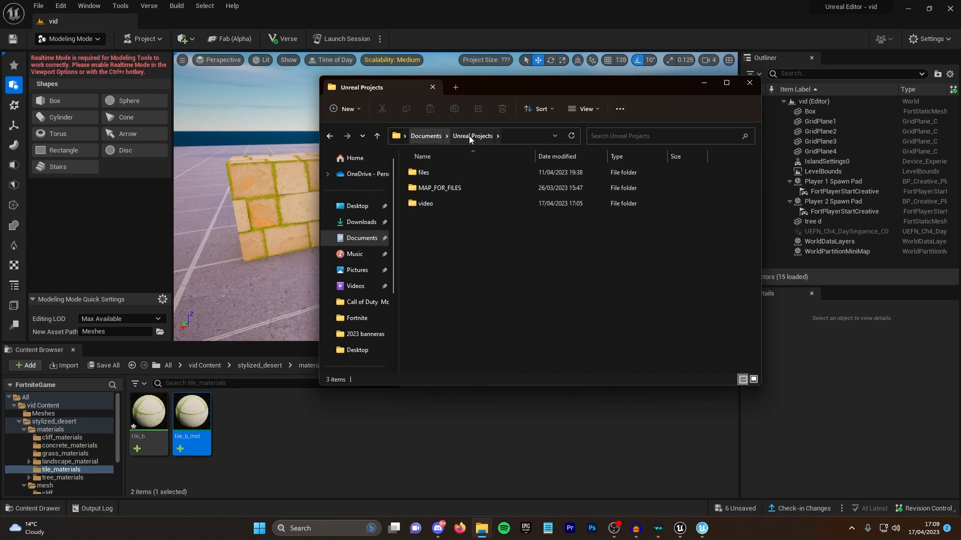
pyautogui.doubleClick(424, 203)
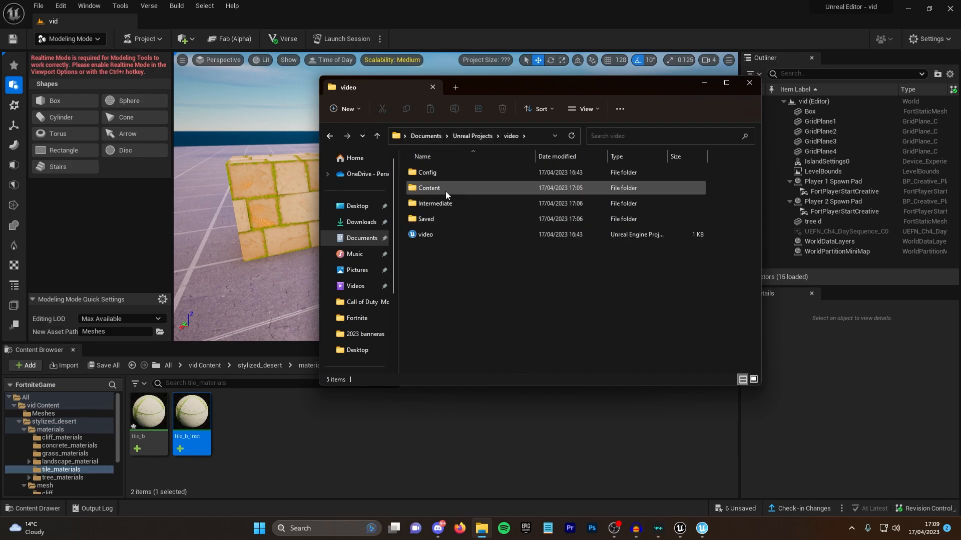
pyautogui.doubleClick(427, 187)
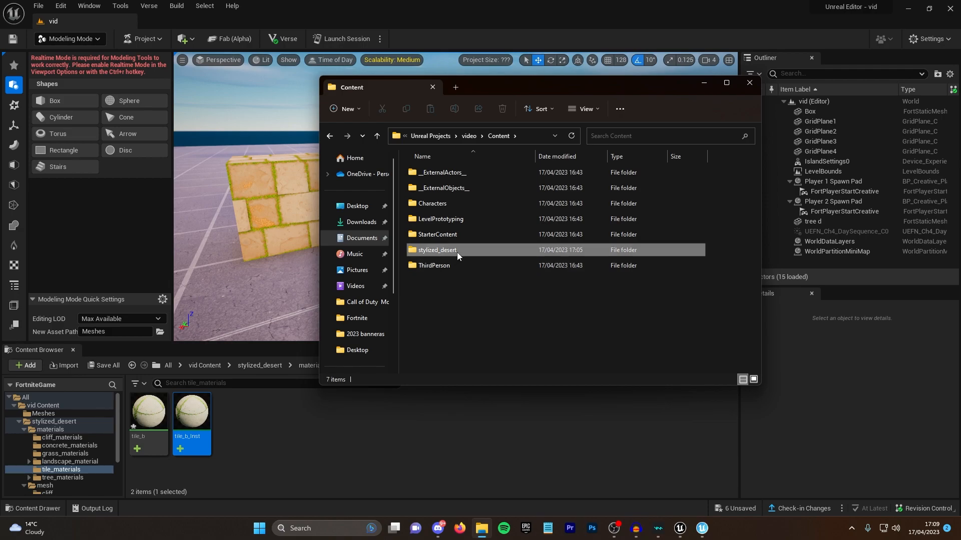
pyautogui.click(438, 250)
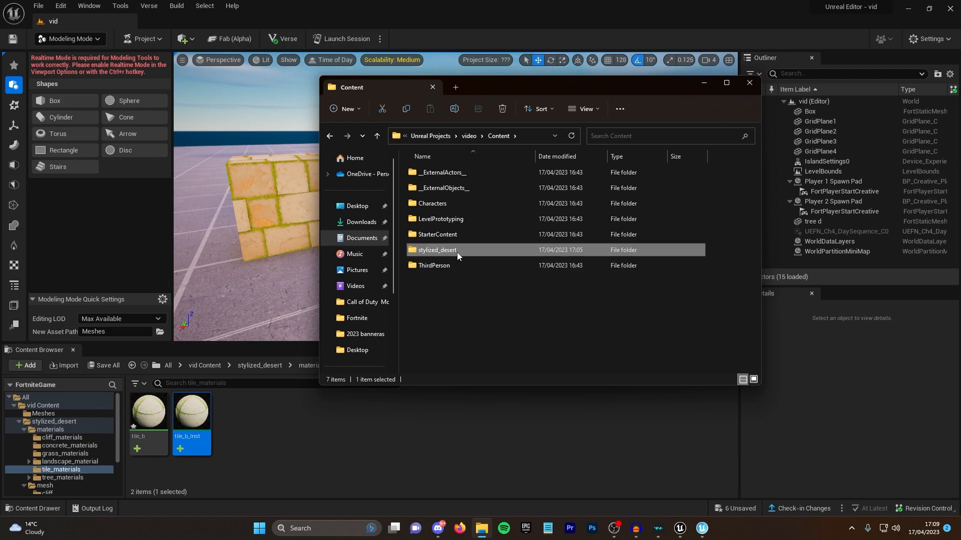